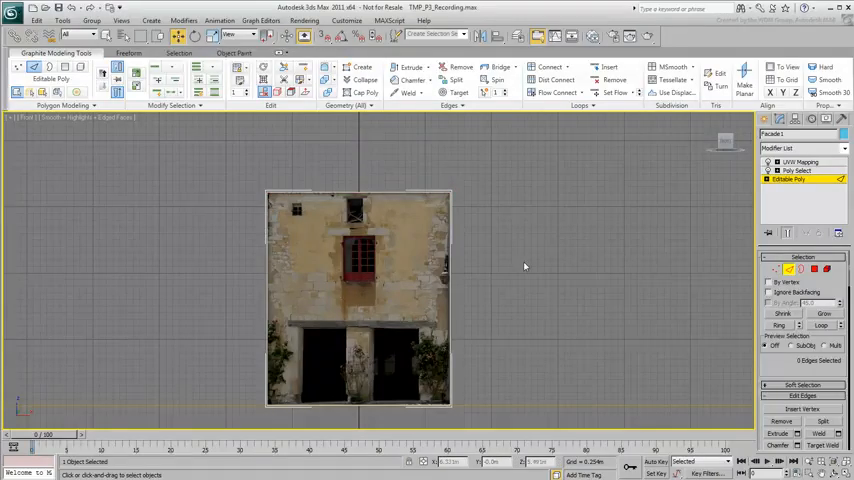
{"action": "mouse_move", "coordinate": [358, 120]}
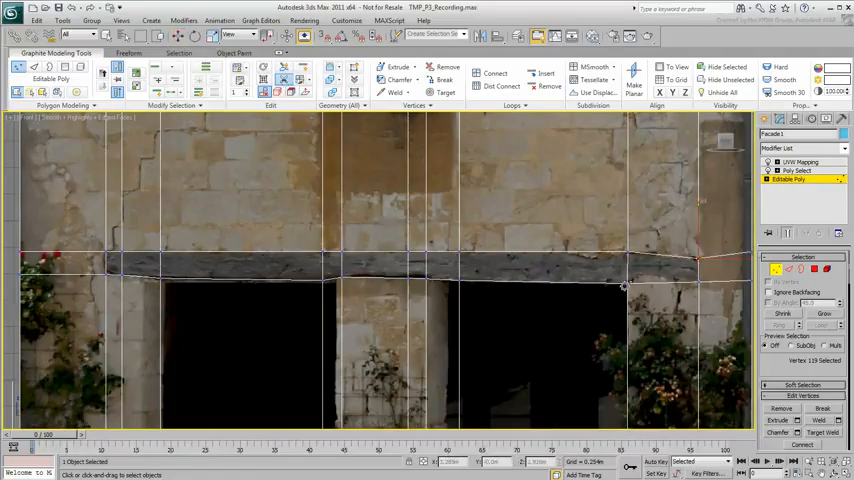
{"action": "mouse_move", "coordinate": [644, 276]}
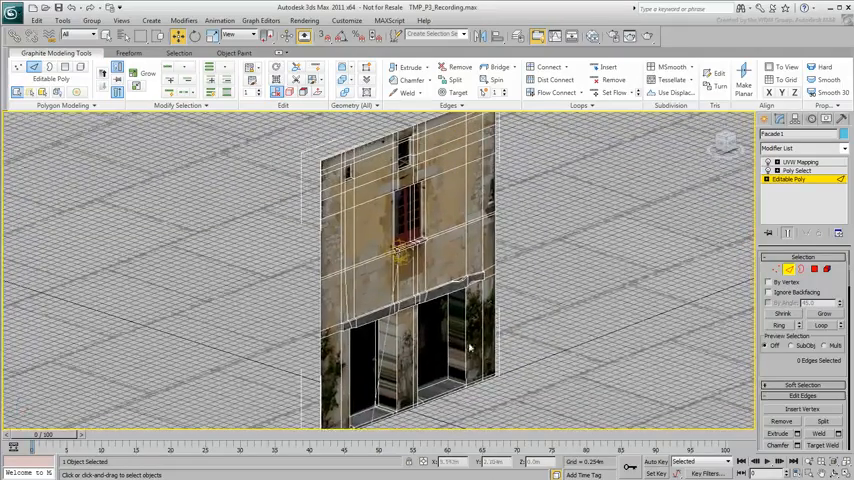
{"action": "mouse_move", "coordinate": [540, 350]}
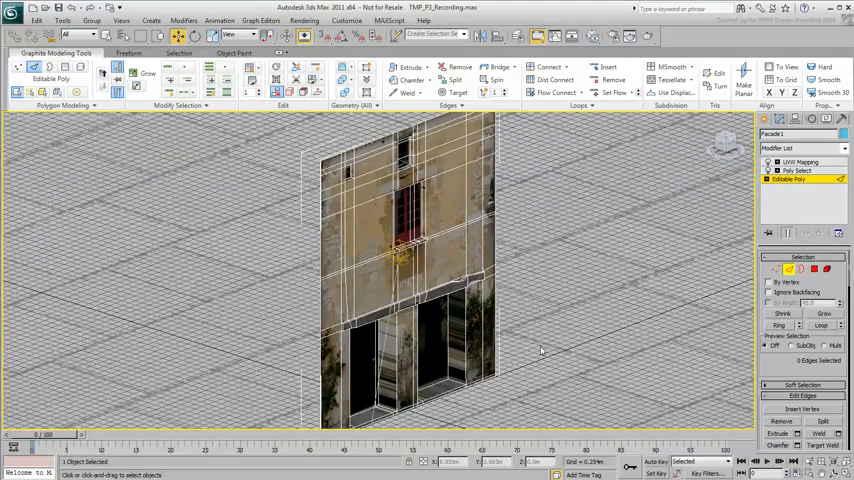